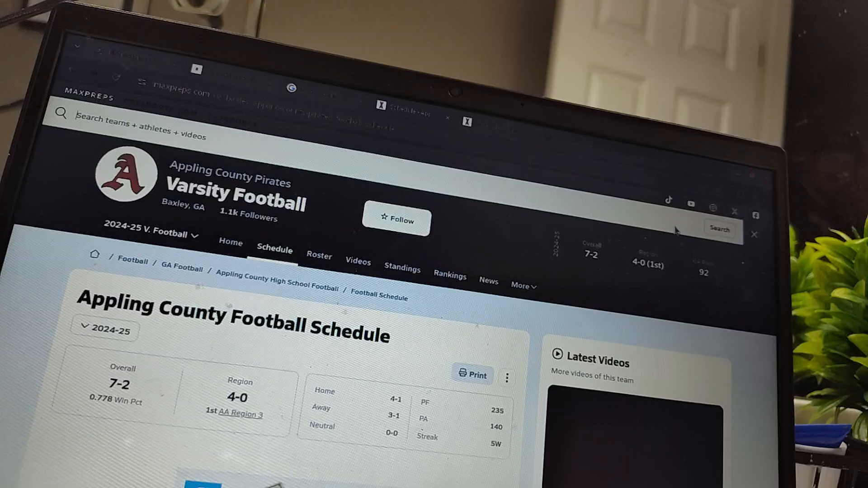
pyautogui.write('hapeville c')
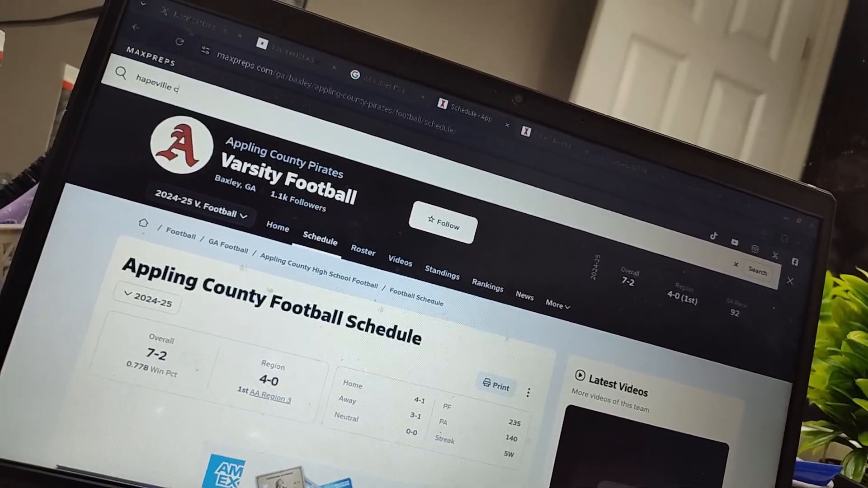
pyautogui.write('harter')
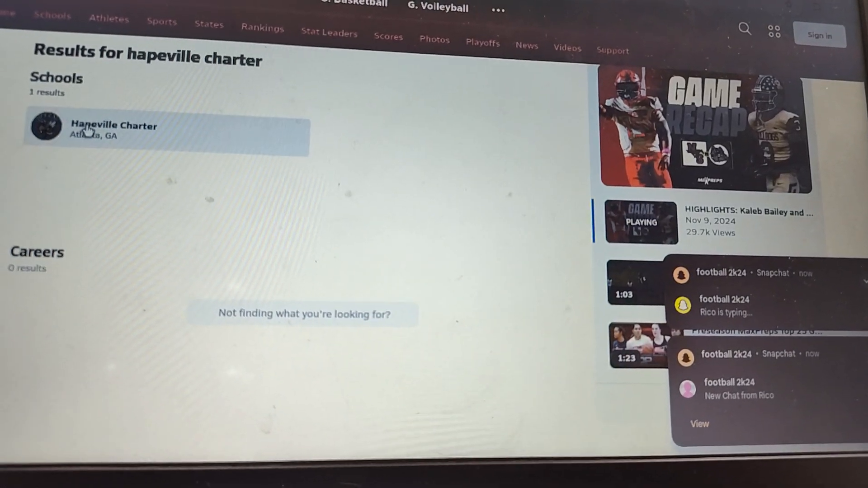
pyautogui.scroll(3)
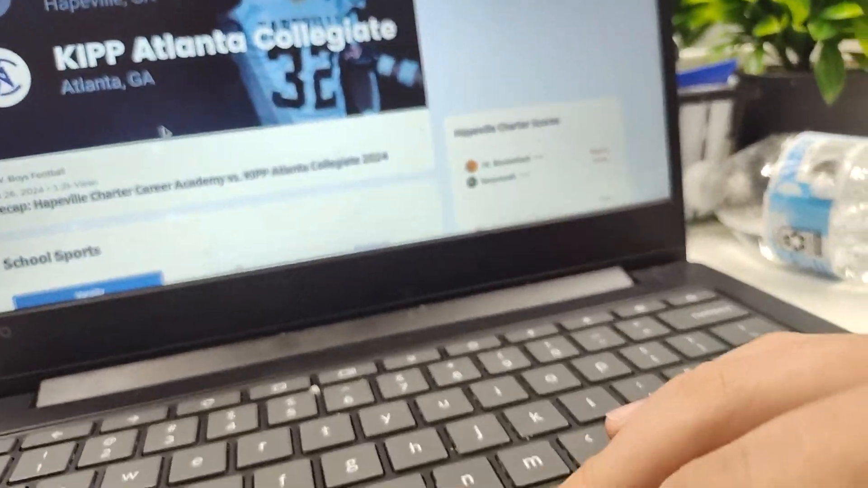
pyautogui.scroll(-3)
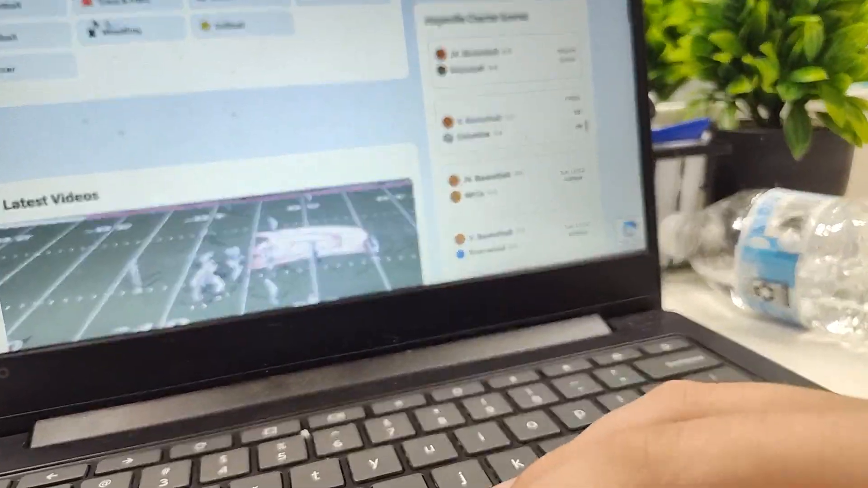